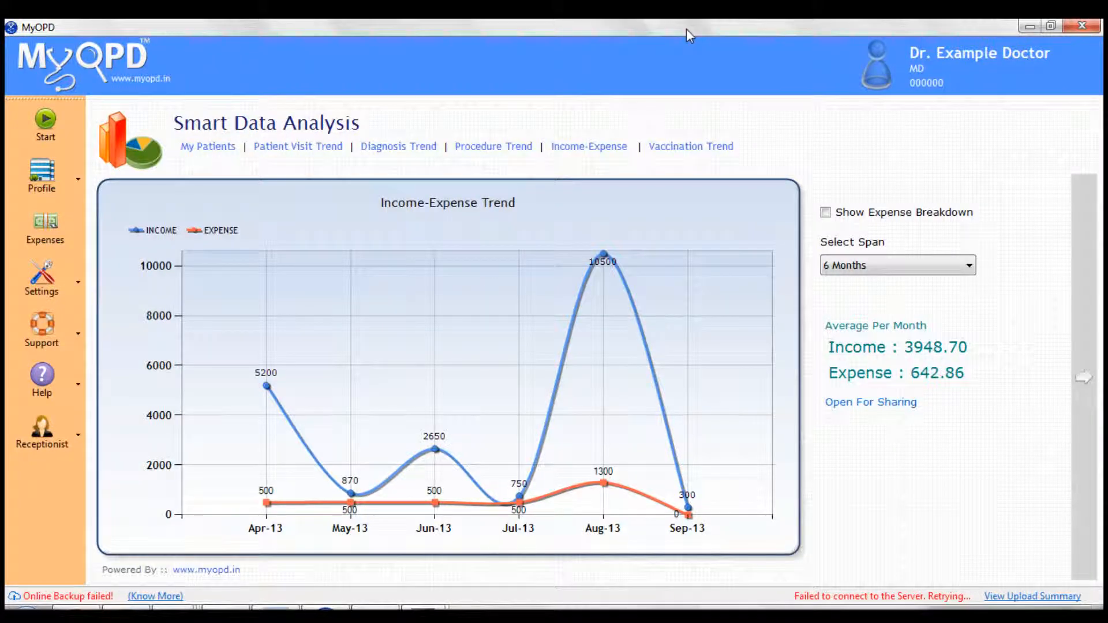
mouse_move(502, 357)
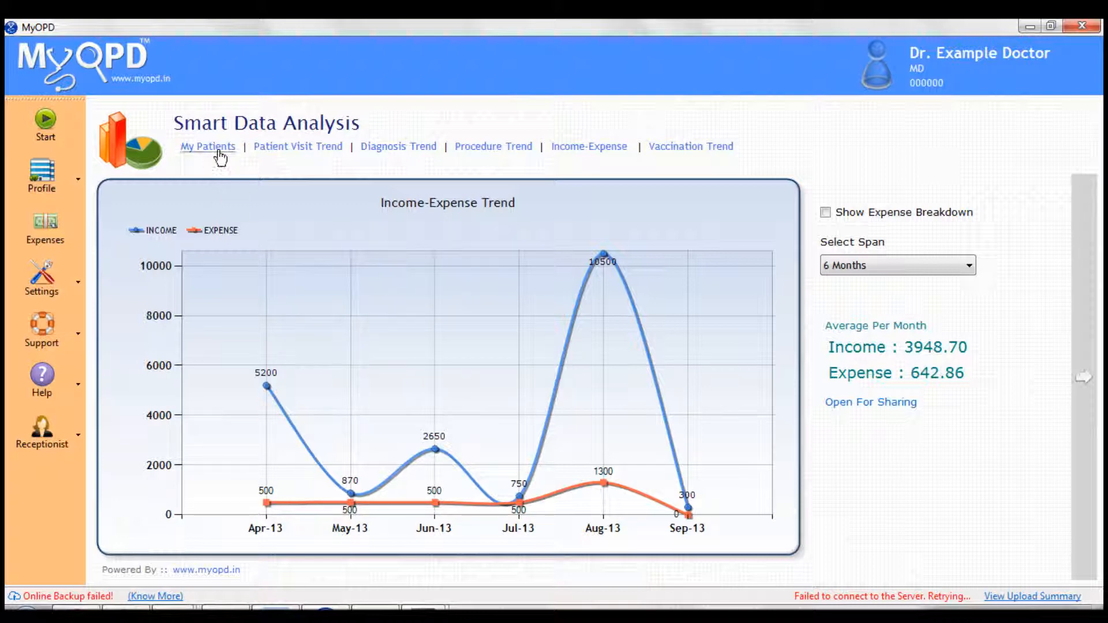
Go to My Patients and try Queue and Appointments views before settling on ALL patients.
click(207, 147)
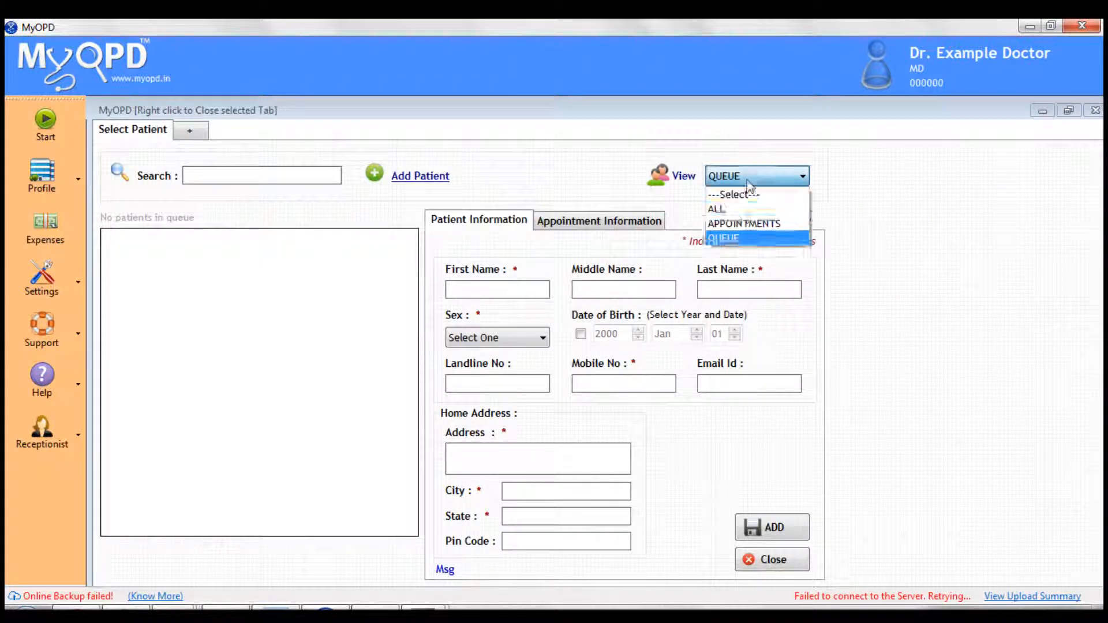
click(715, 209)
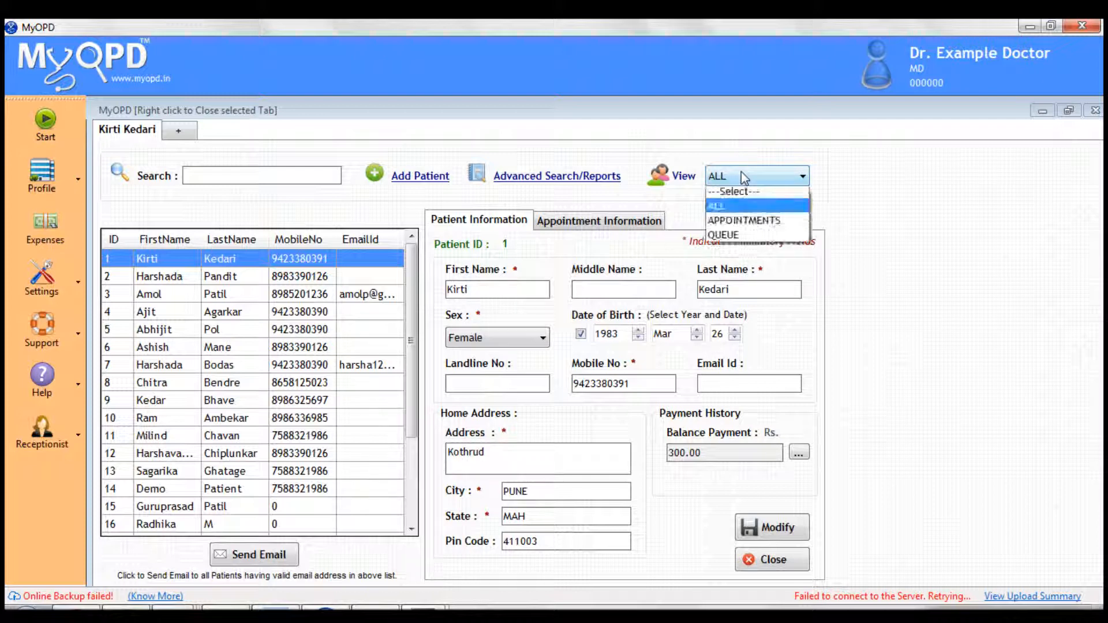
click(724, 234)
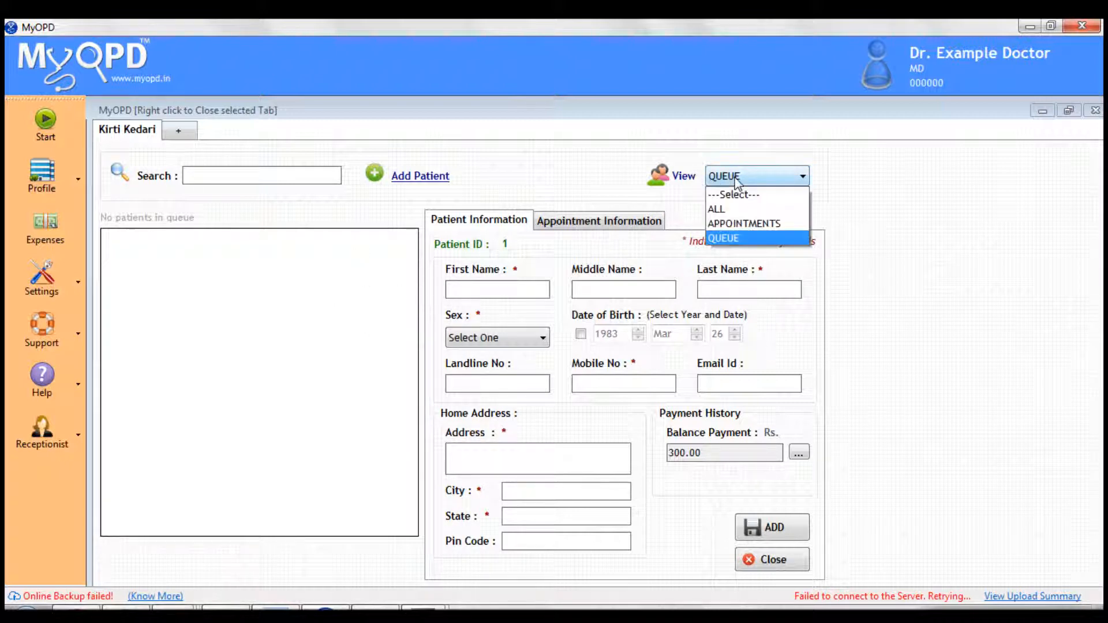
click(744, 223)
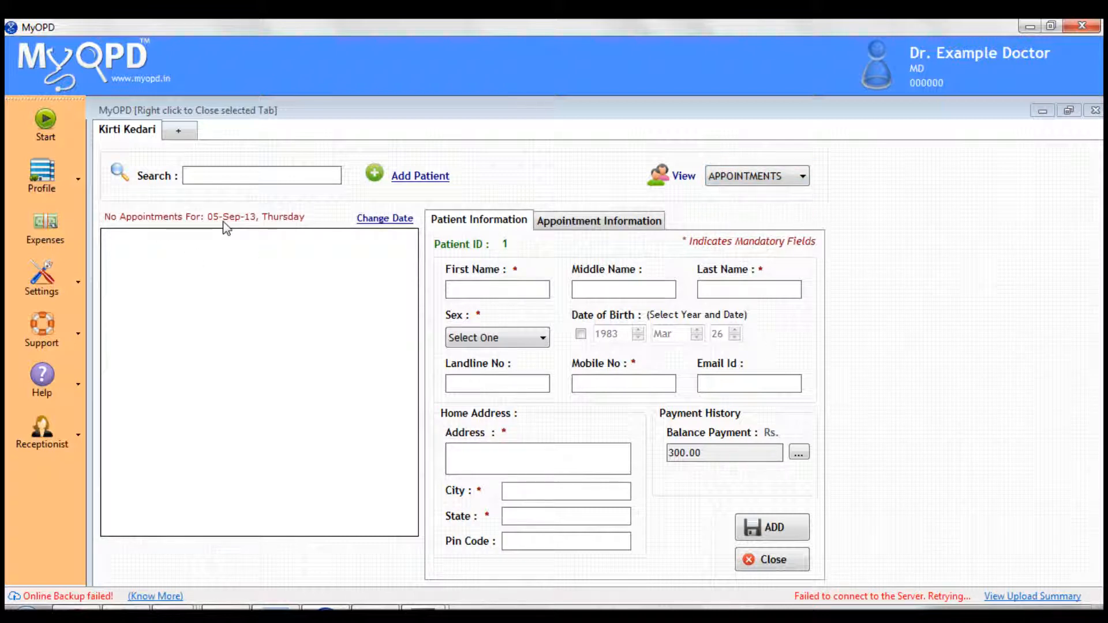
mouse_move(374, 225)
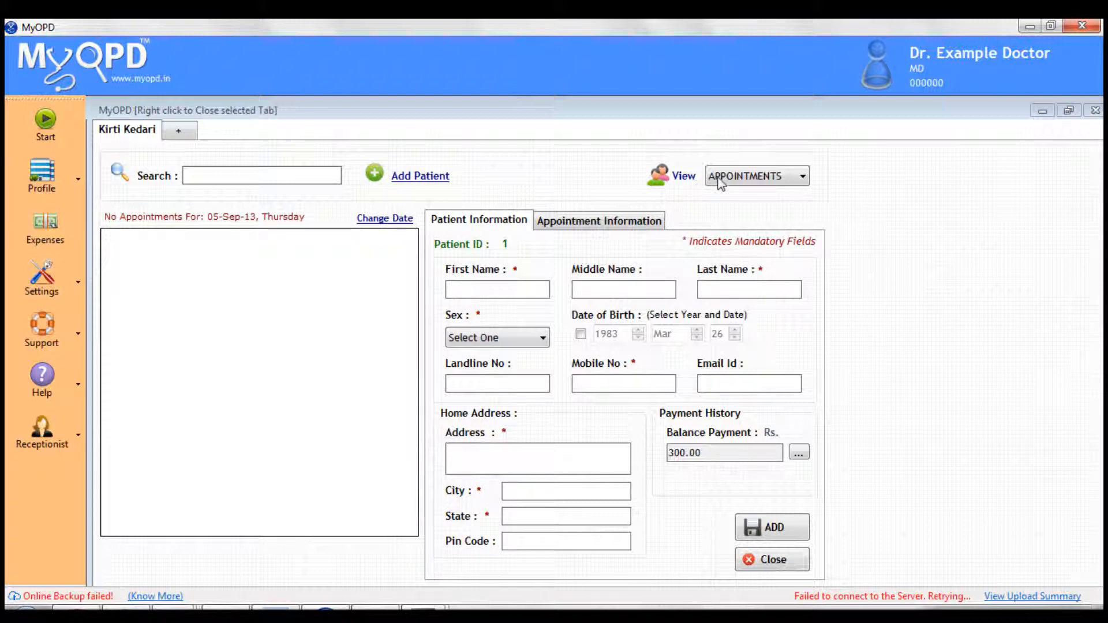
click(754, 175)
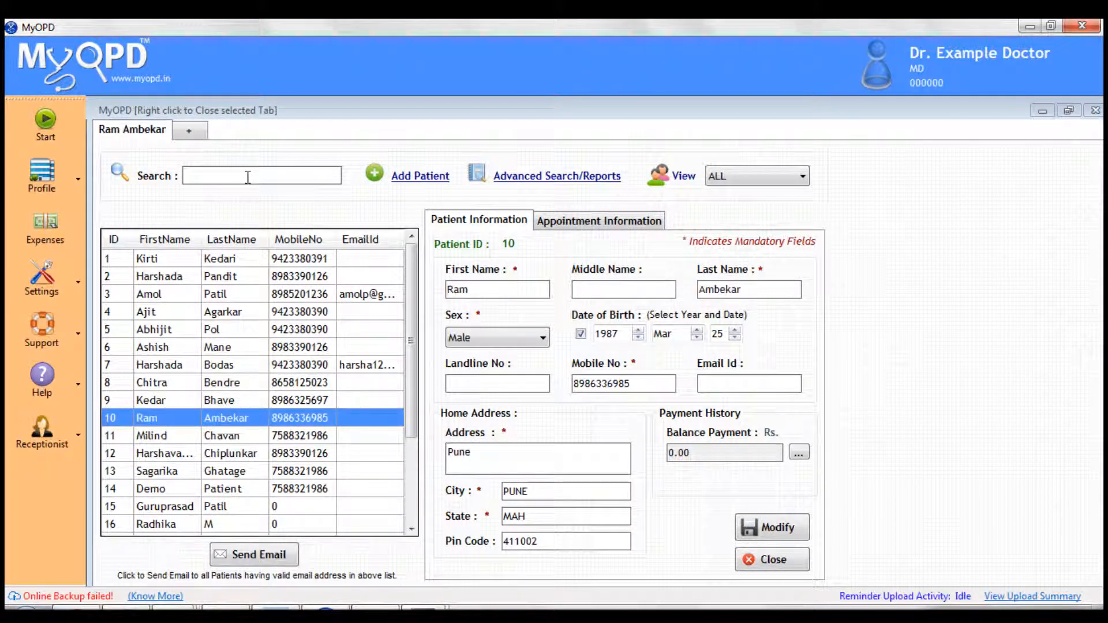
mouse_move(140, 195)
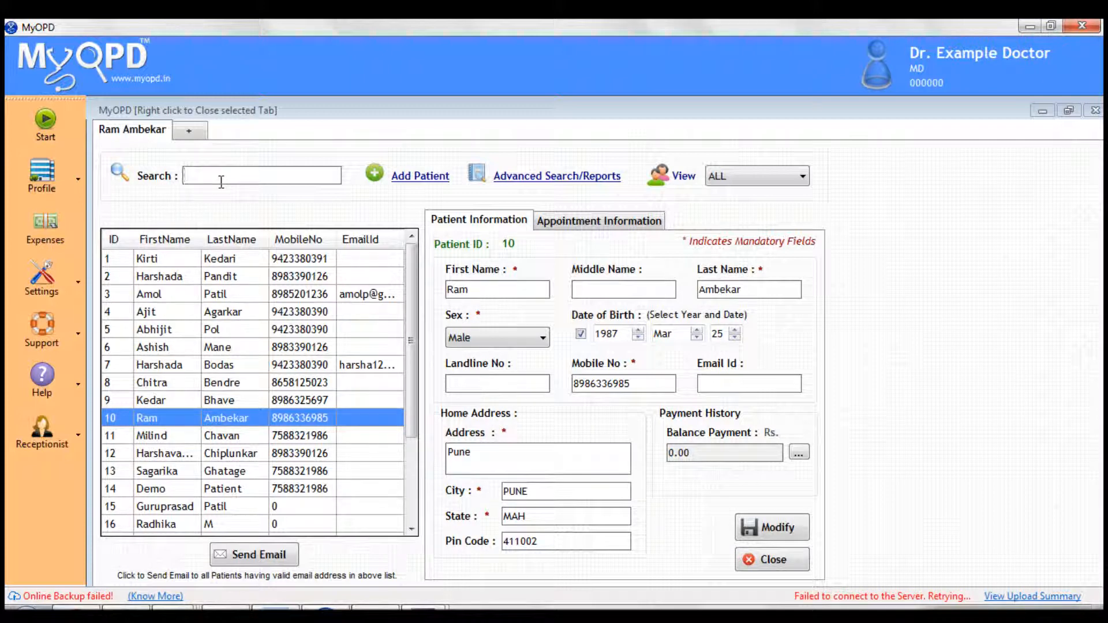
text(ke)
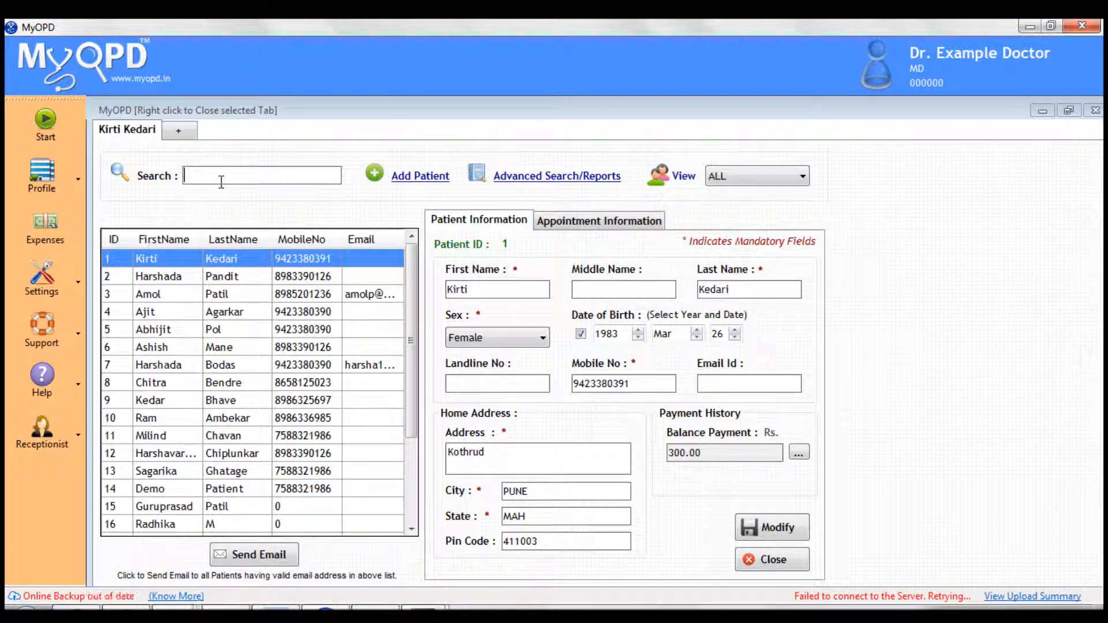
text(p)
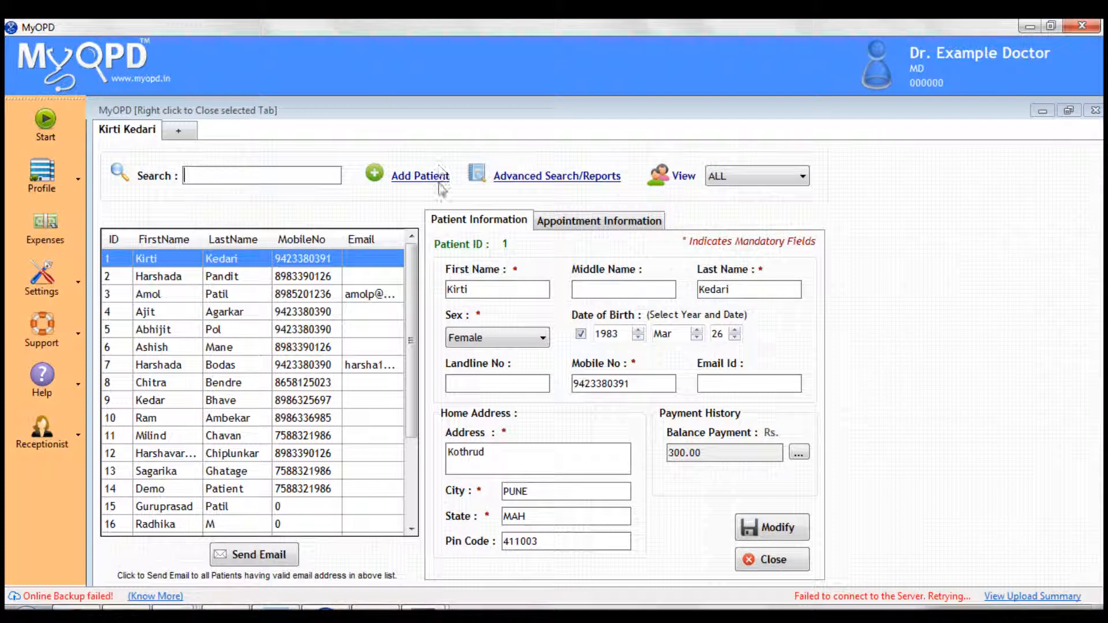
Create patient 'Another Patient' with address Test and add the record as entry 24.
click(420, 175)
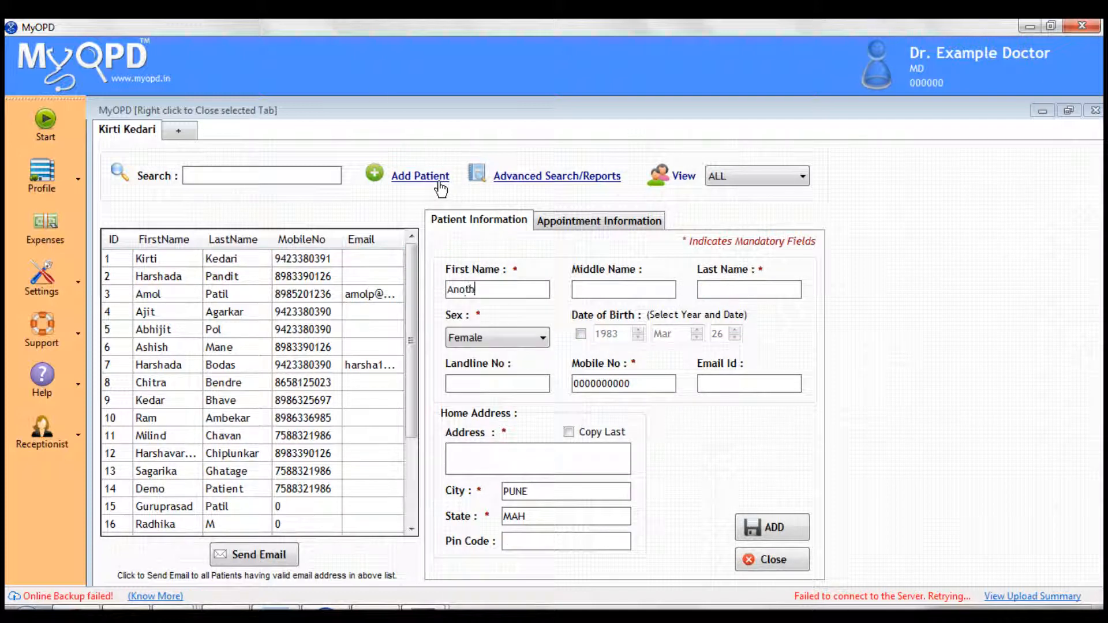
text(er)
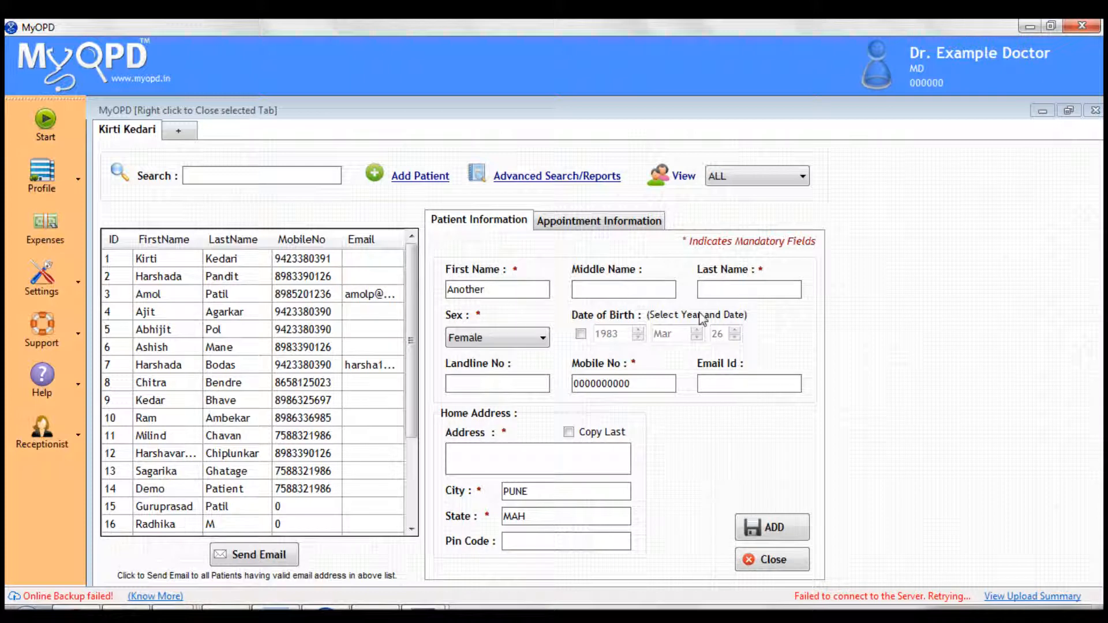
text(Patient)
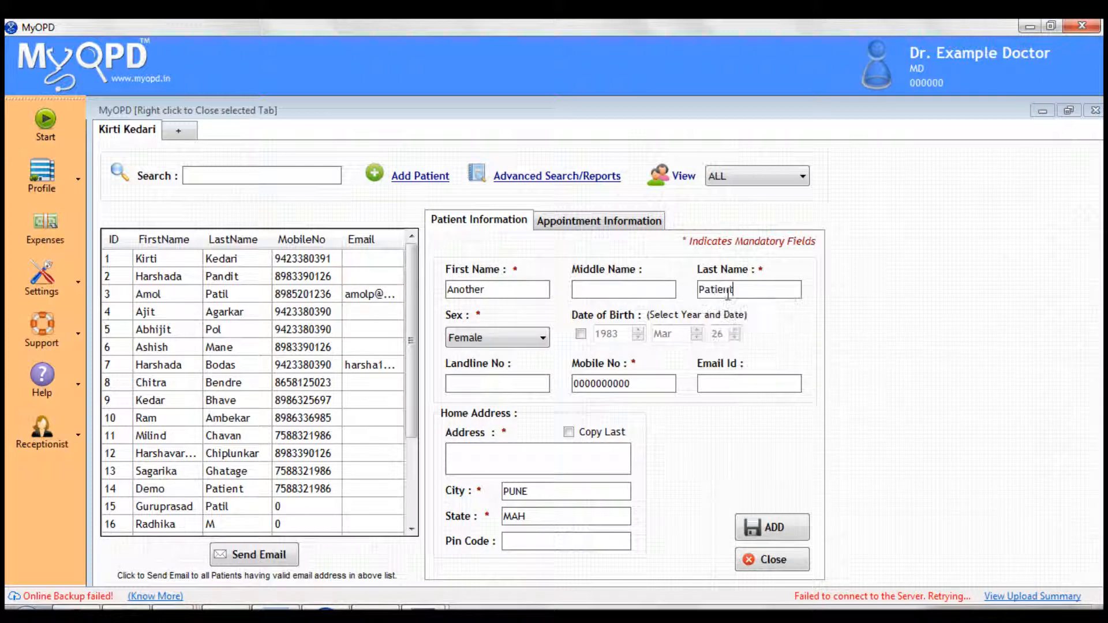
click(496, 383)
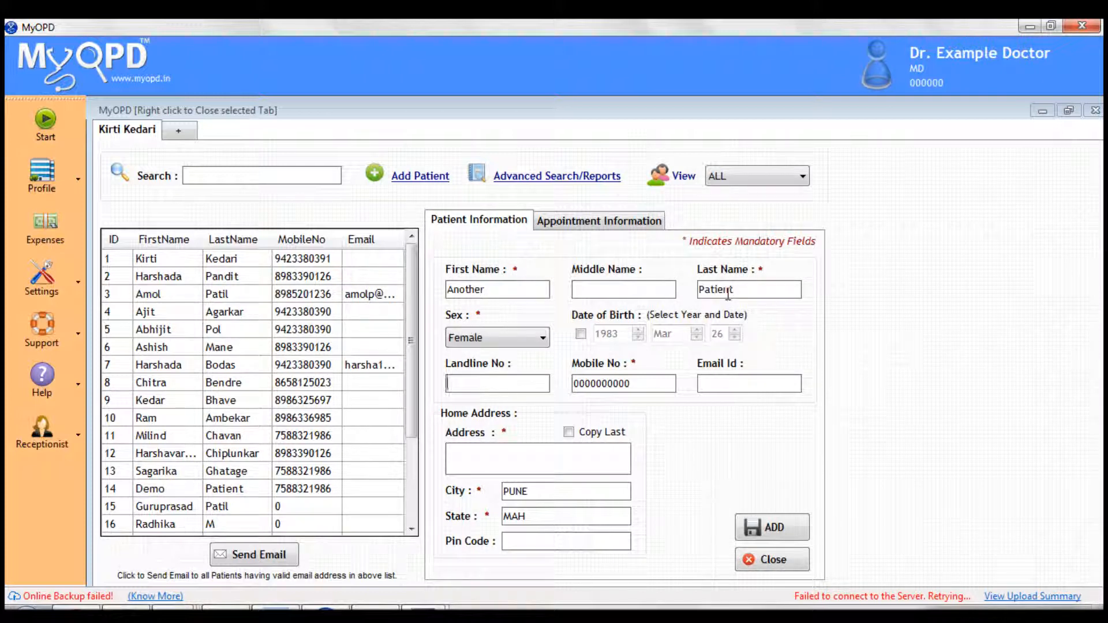
text(T)
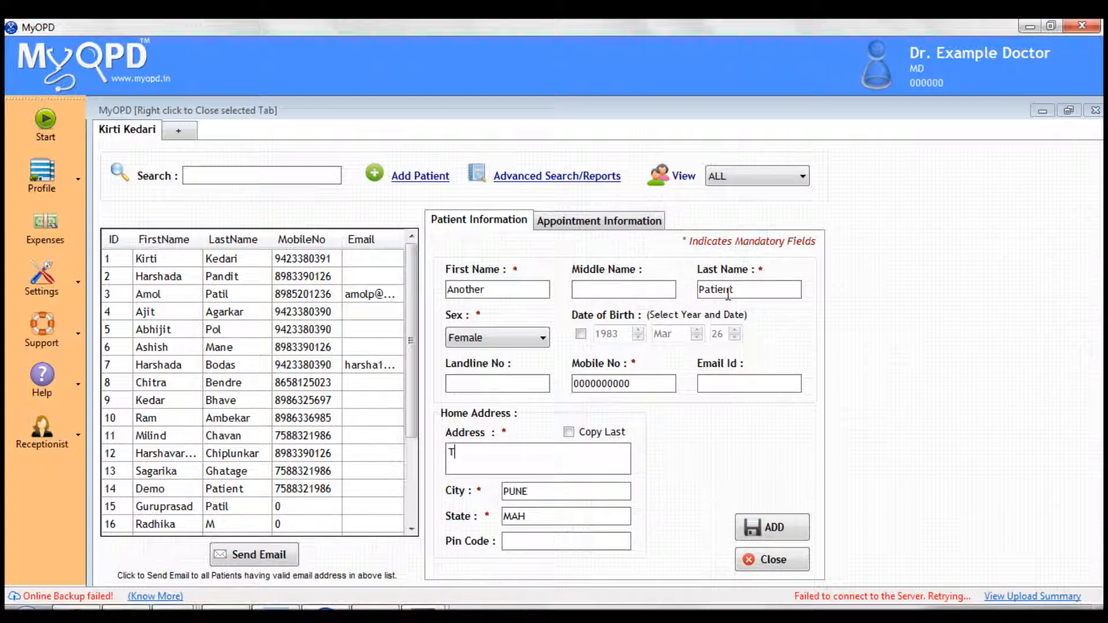
text(est)
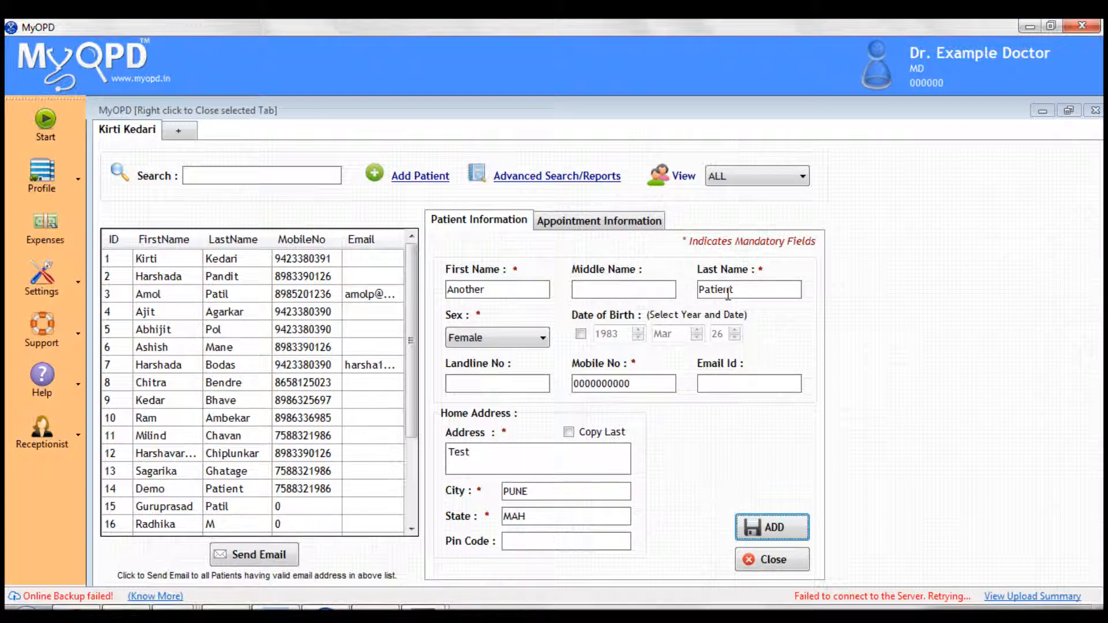
click(772, 527)
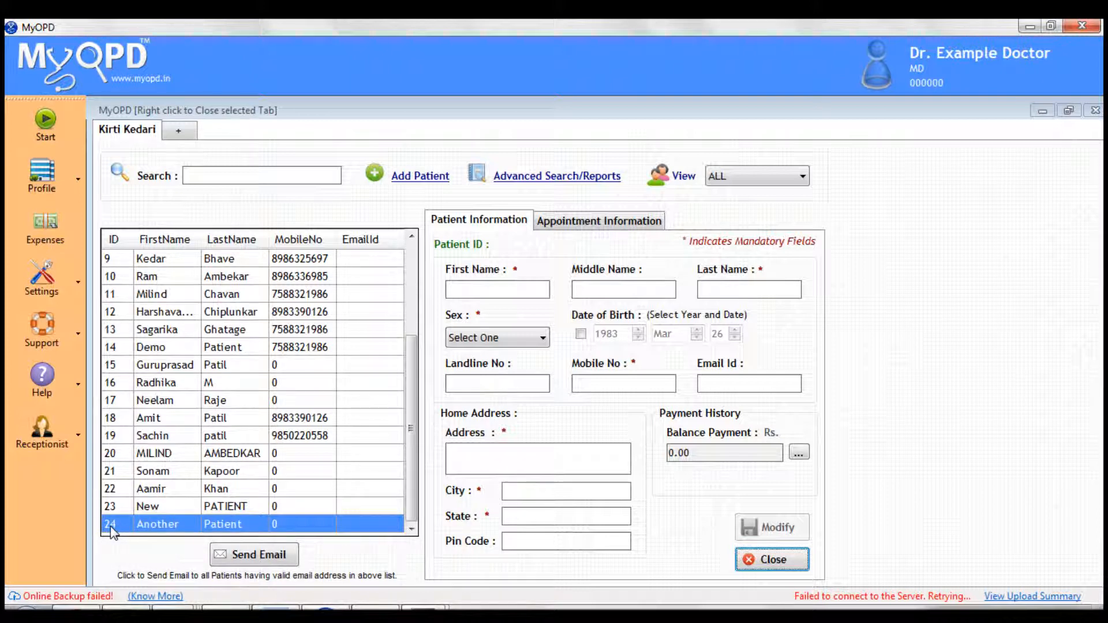
Search 'another', replace address Test with New Address and modify the record.
click(262, 175)
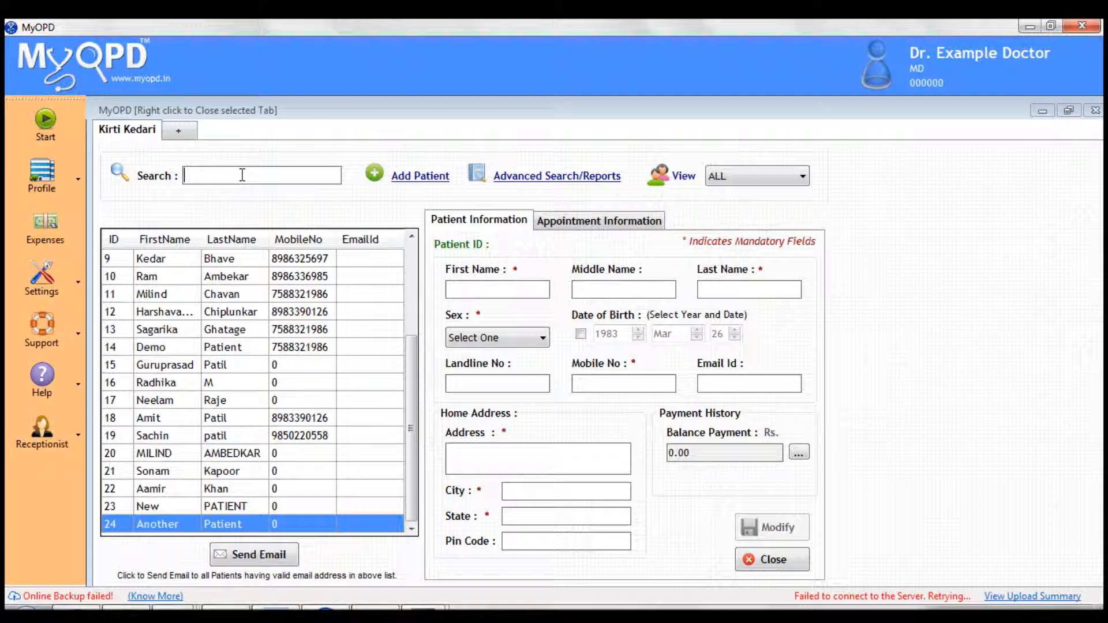
text(another)
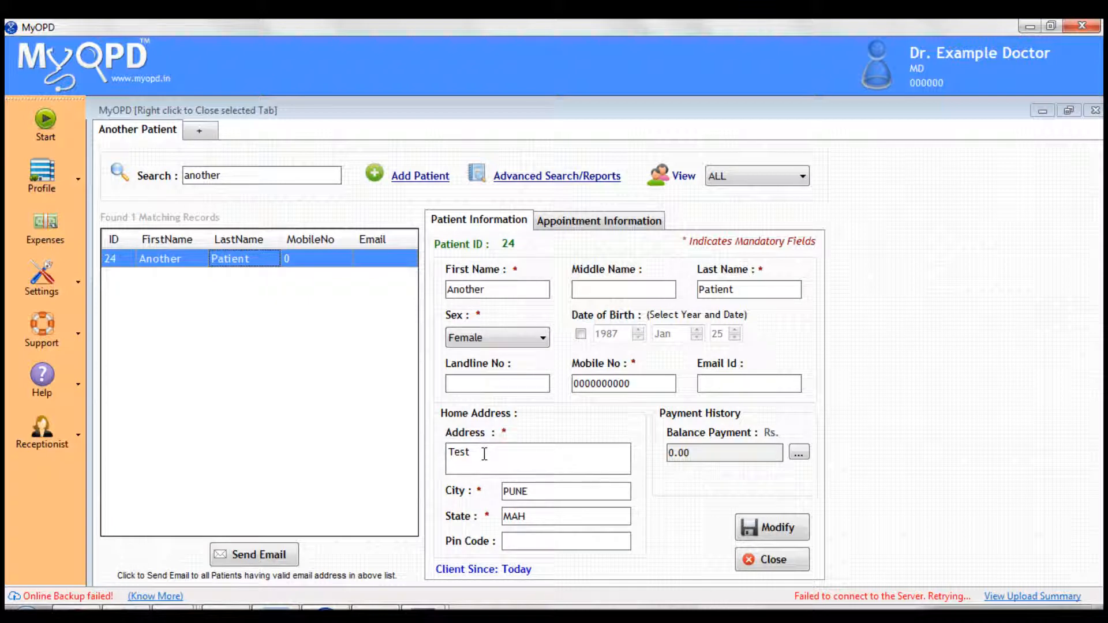
double_click(459, 453)
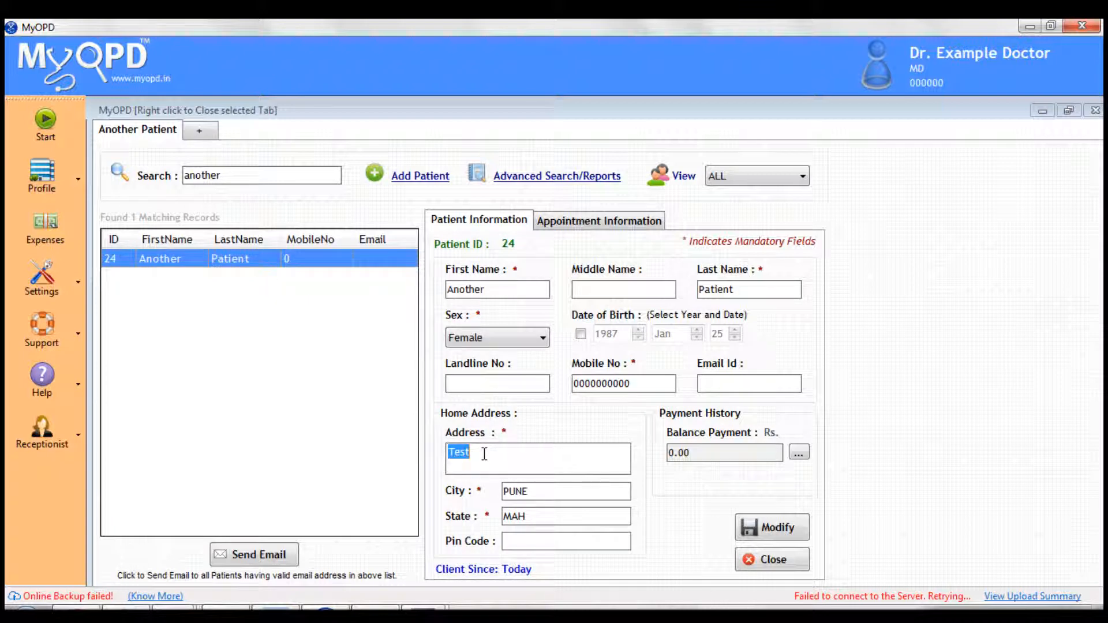
text(New Address)
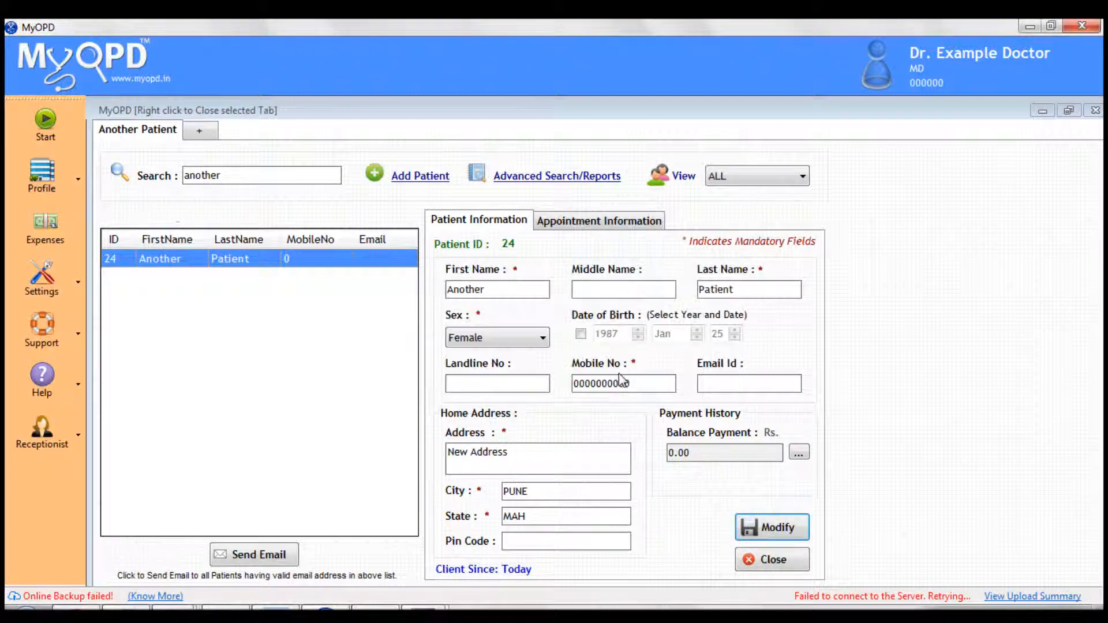
click(771, 526)
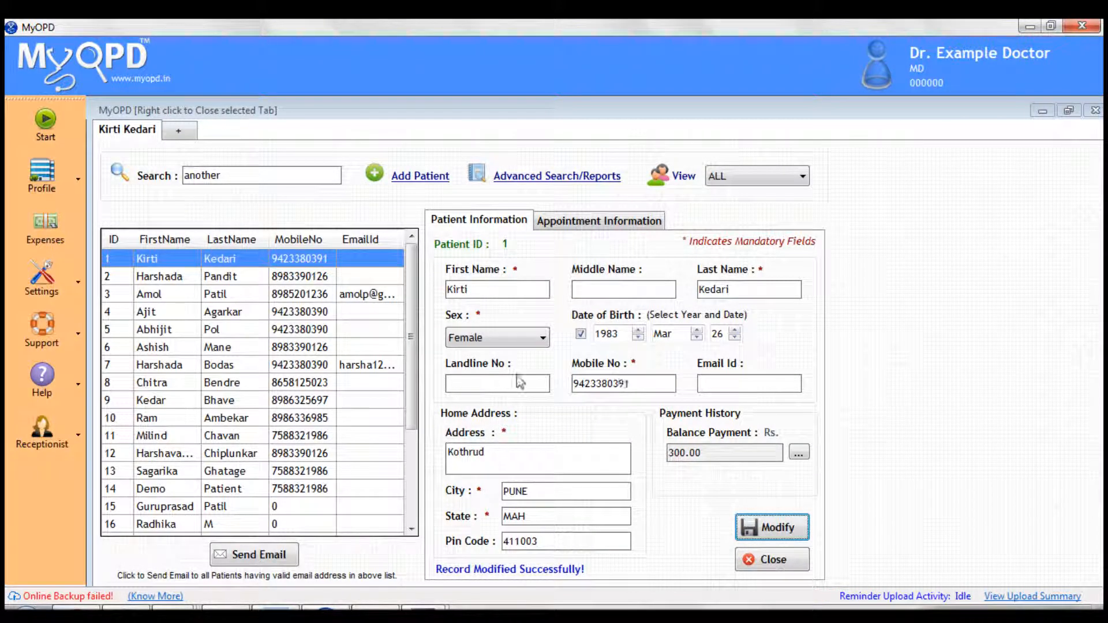